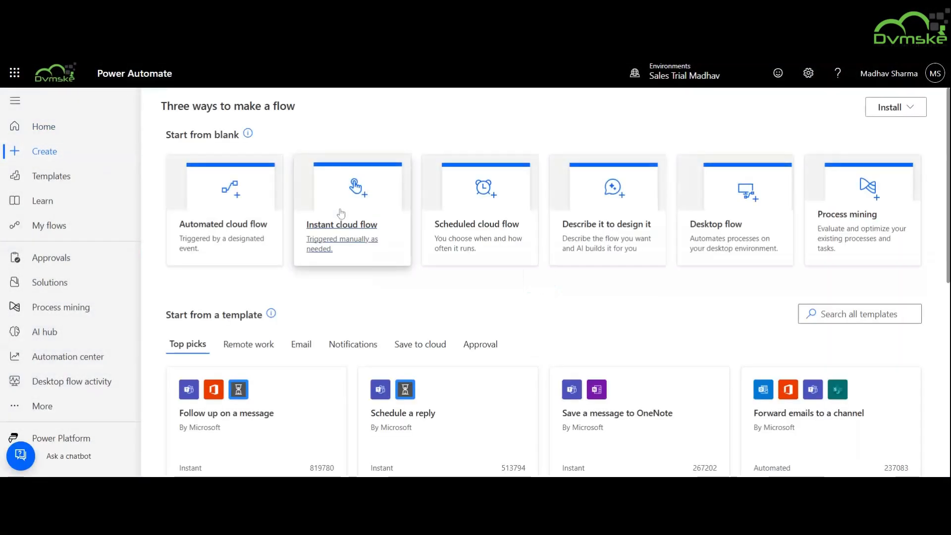
Step: Create a new instant cloud flow using the Manually trigger a flow trigger
click(342, 208)
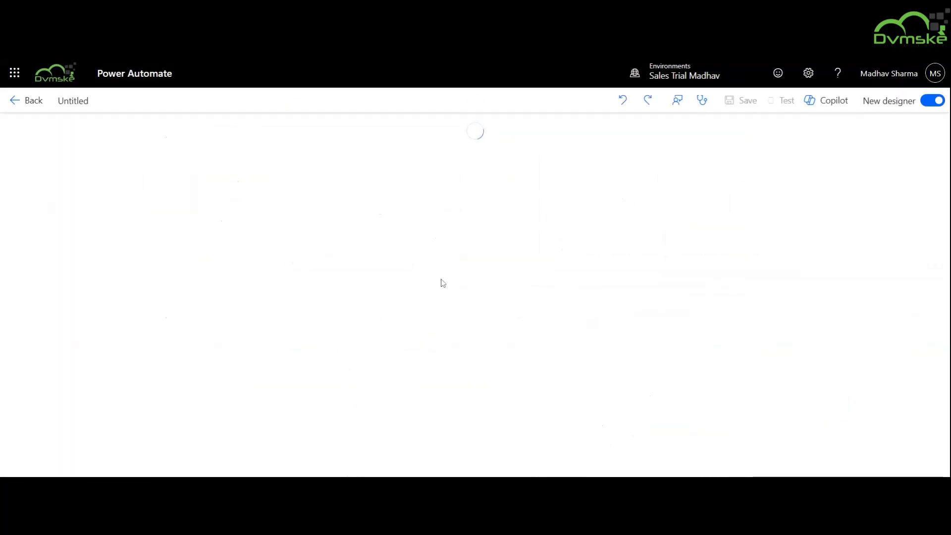
click(473, 138)
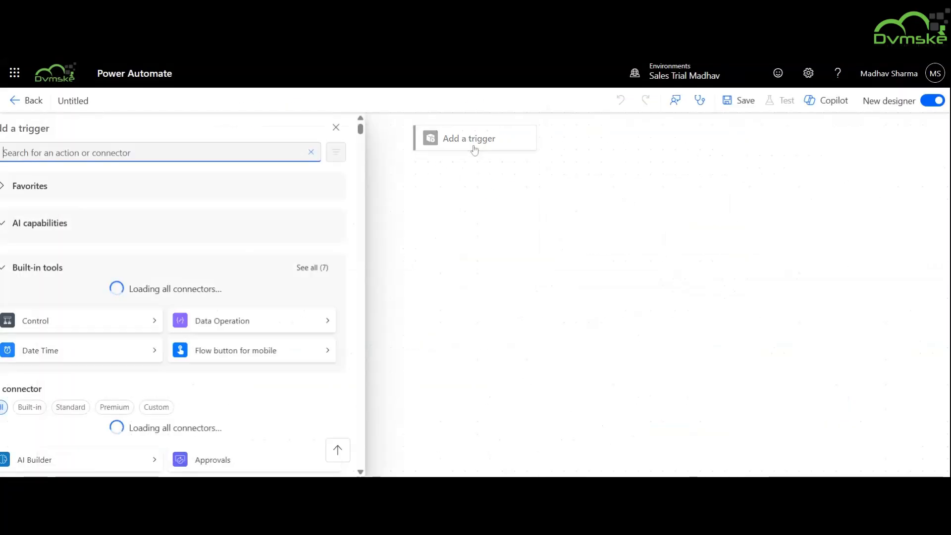
text(m)
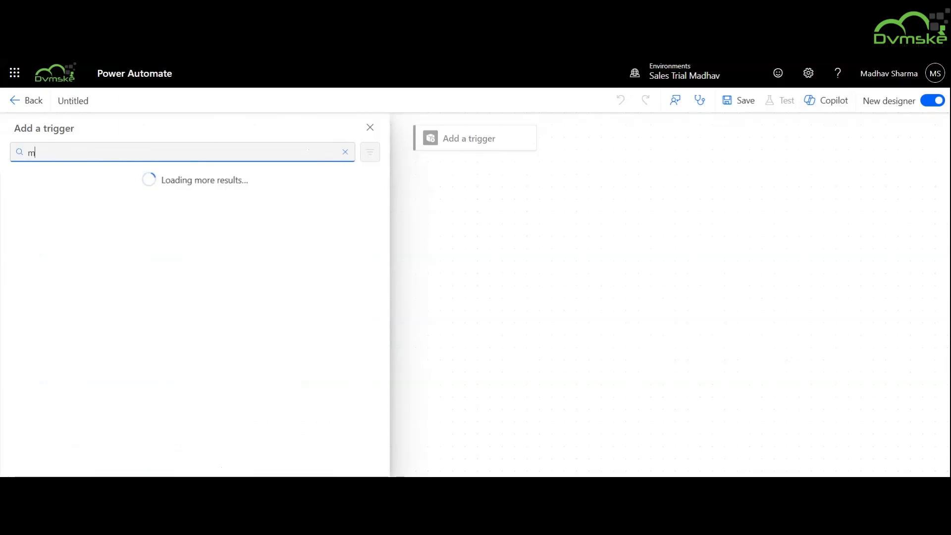
click(370, 127)
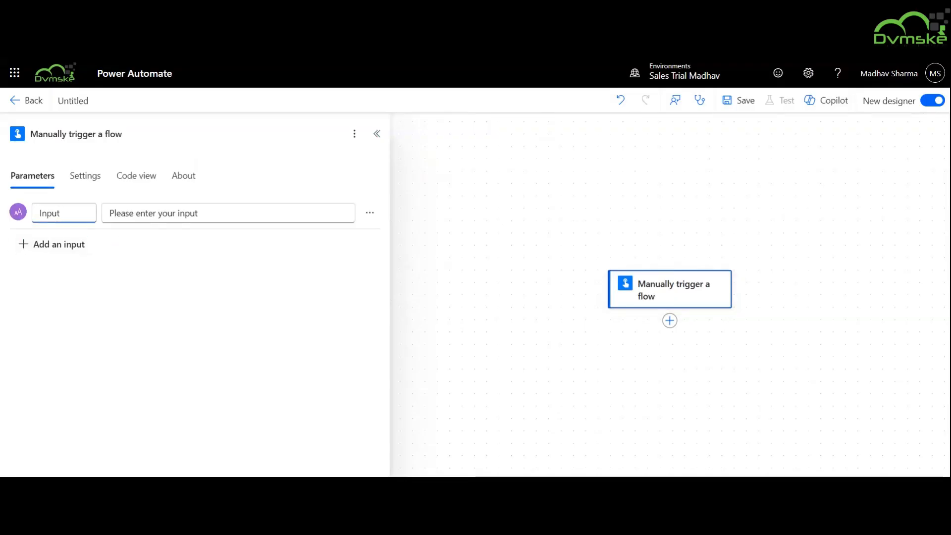
Step: Add a text input named Email Address to the manual trigger
text(Email Addres)
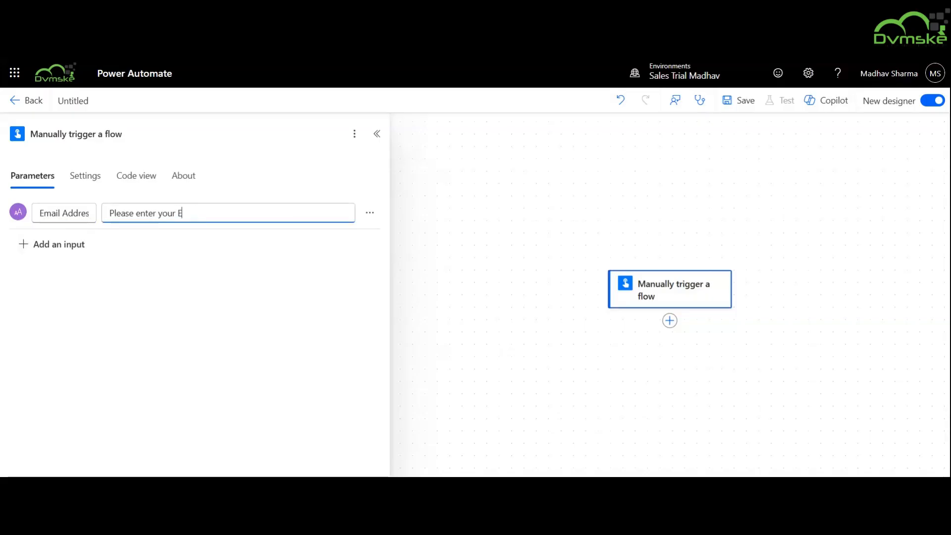
click(377, 135)
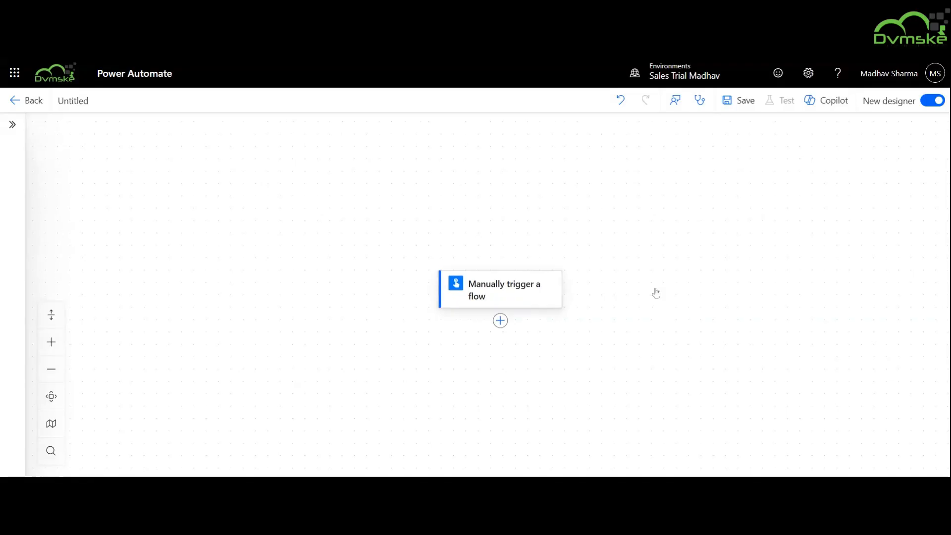
Step: Add an Excel Online Get a row action after the trigger
click(500, 320)
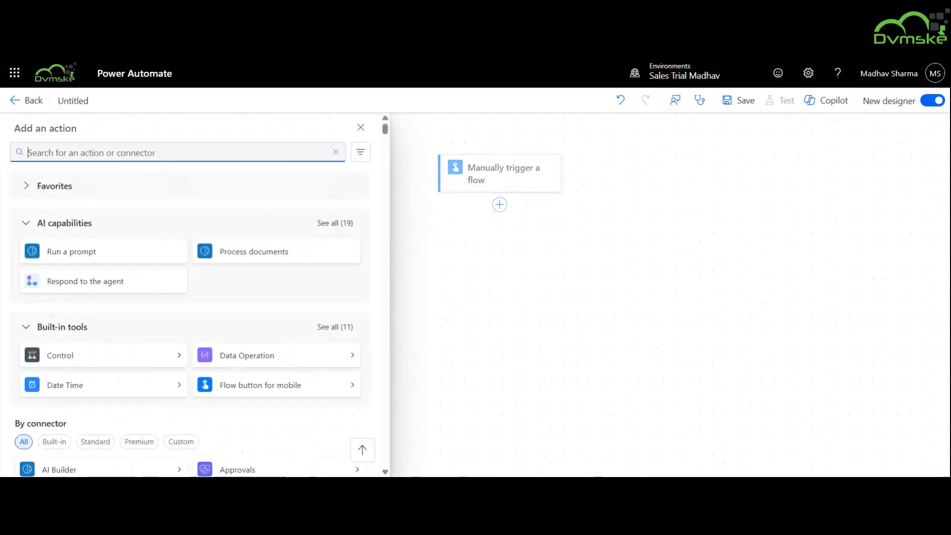
text(get a row)
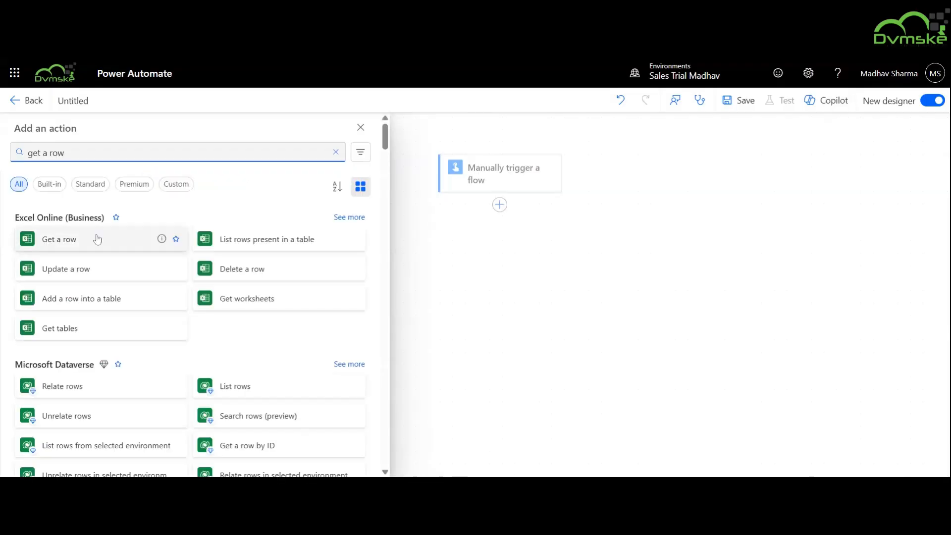
click(59, 239)
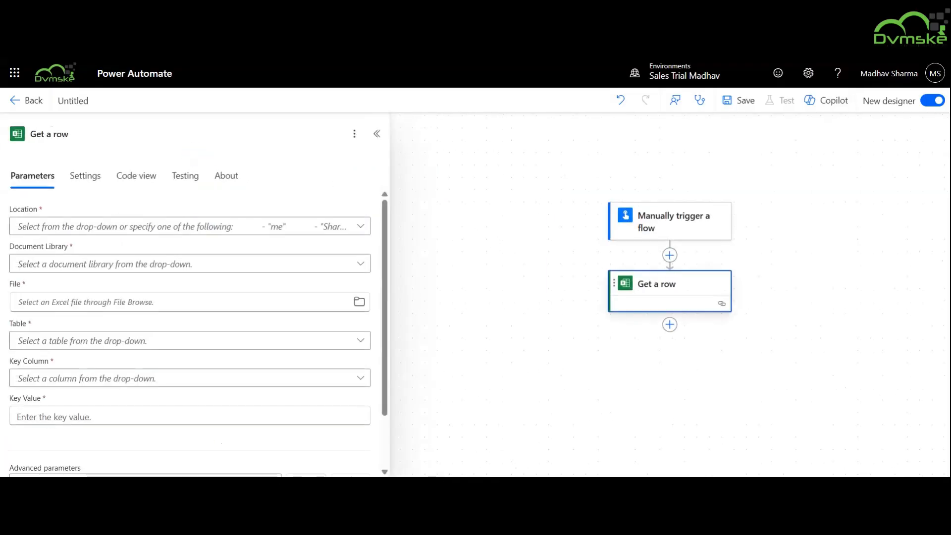
Step: Point Get a row at OneDrive for Business, Charity Tracker.xlsx, Table1, keyed on the Email column
click(360, 225)
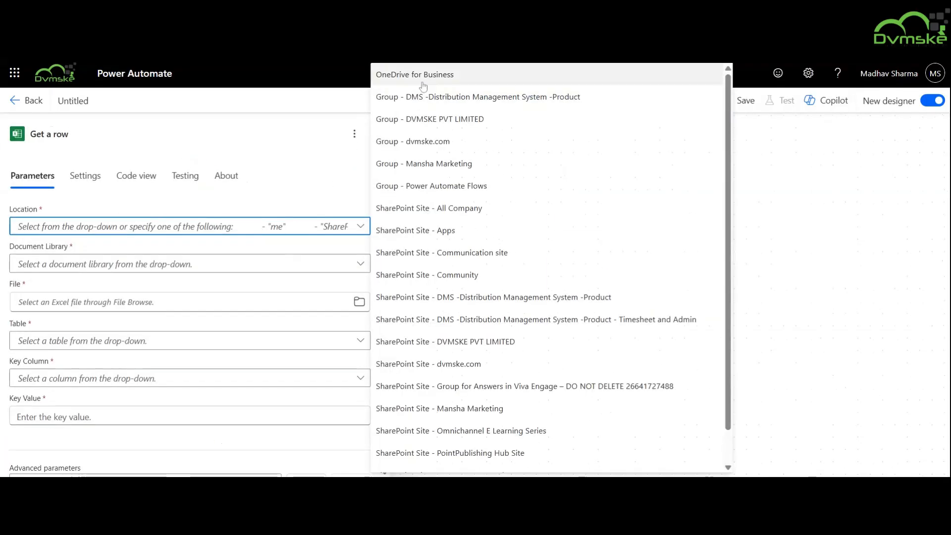
click(414, 75)
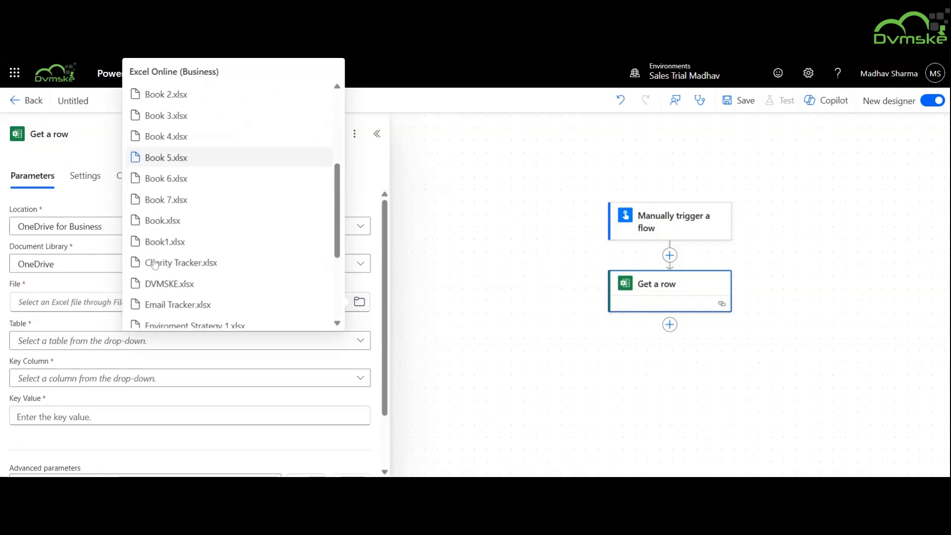
click(180, 262)
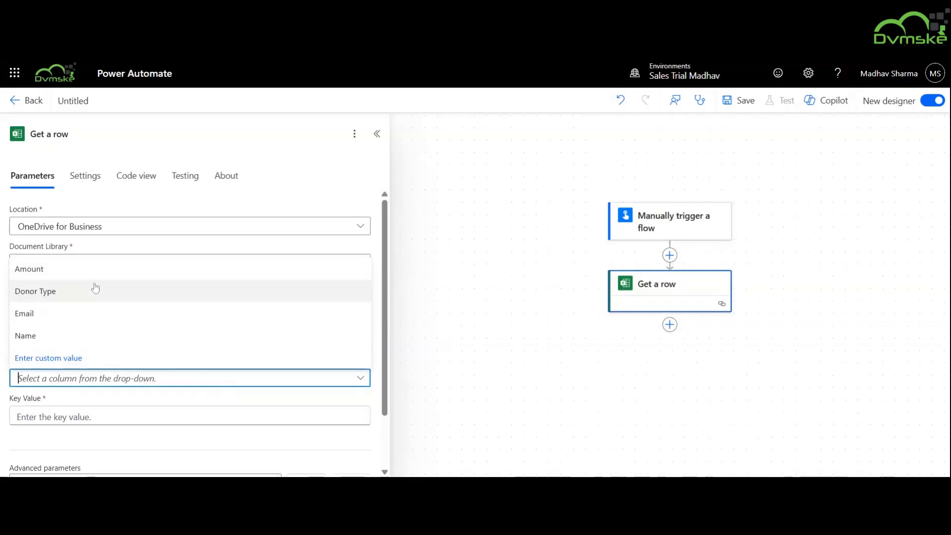
click(23, 313)
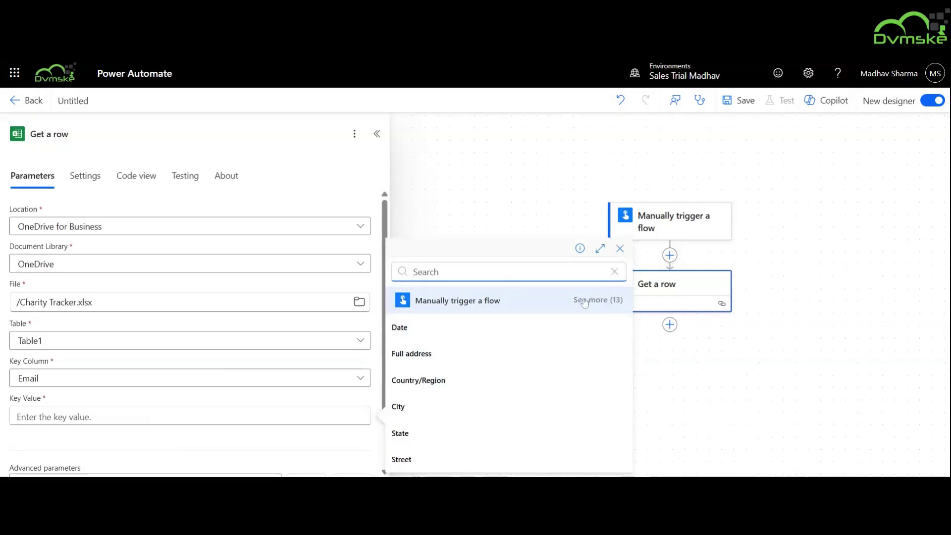
click(456, 300)
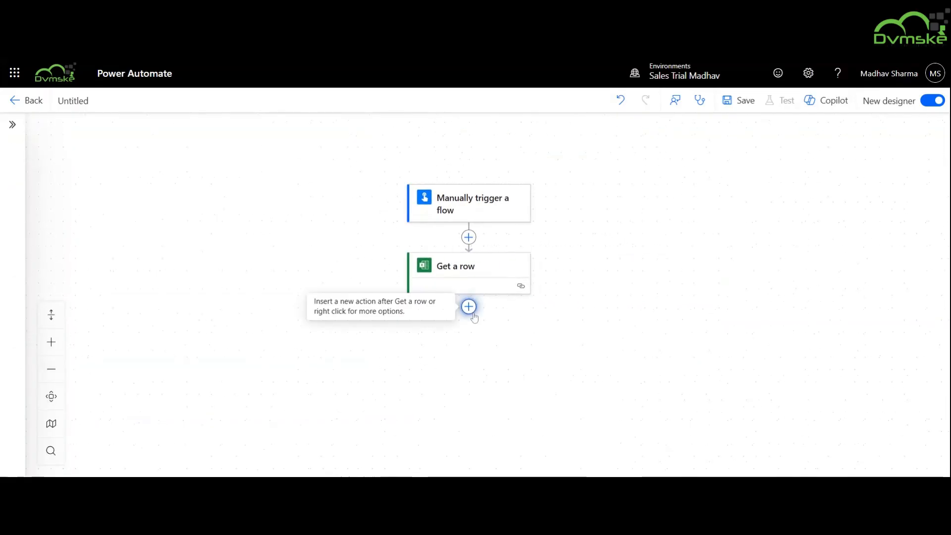
Step: Add a Teams post-message step sent as Chat with Flow bot to recipient madhav
click(468, 306)
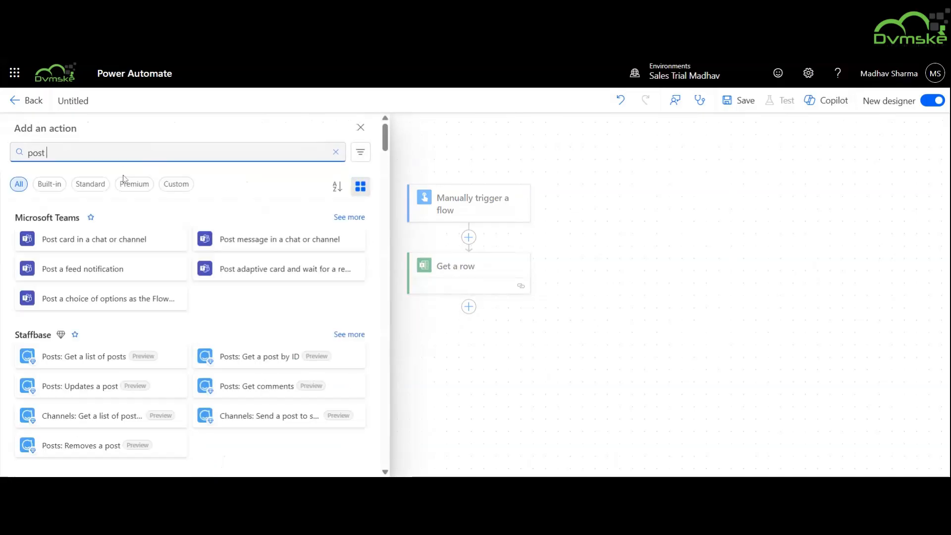
click(279, 239)
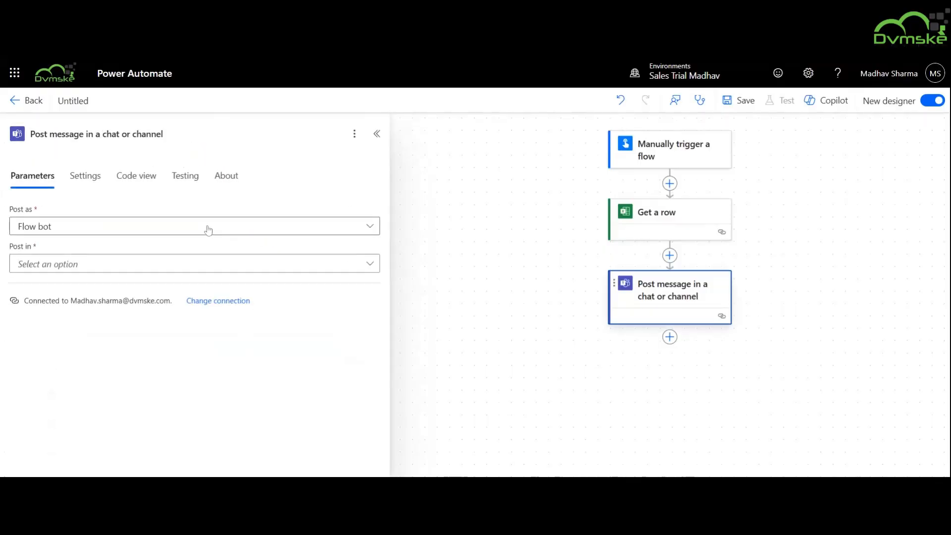
click(194, 263)
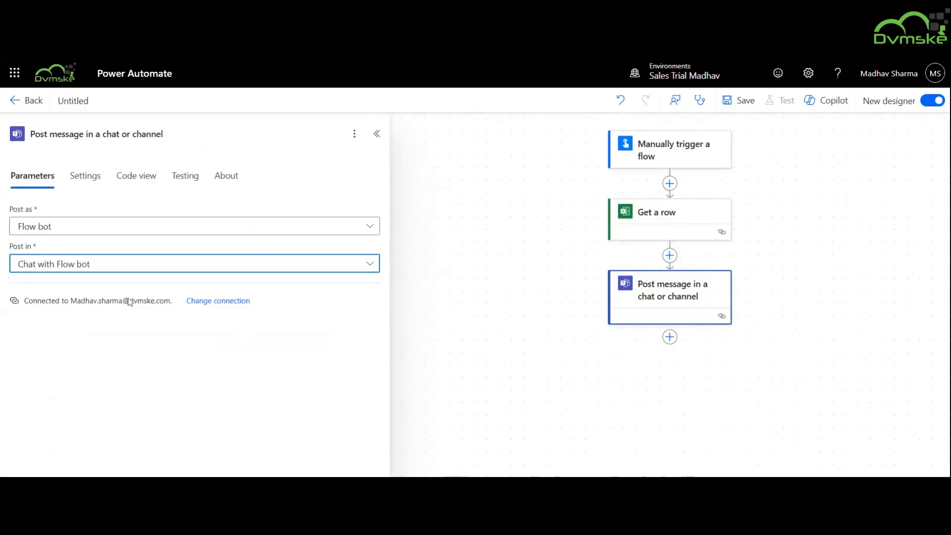
text(madhav)
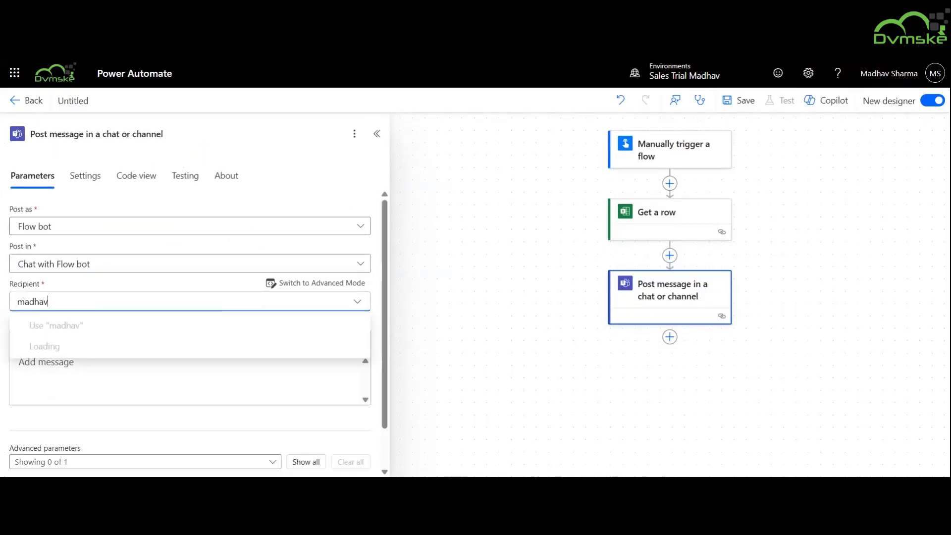
click(55, 325)
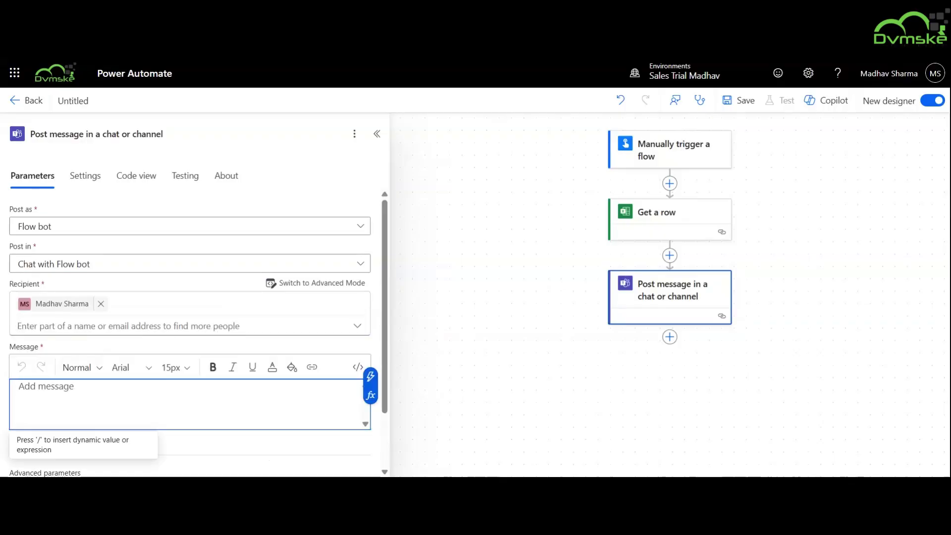
Step: Begin the message 'The Donor ... has the following in...' with the trigger's Email Address inserted
text(The Donor :)
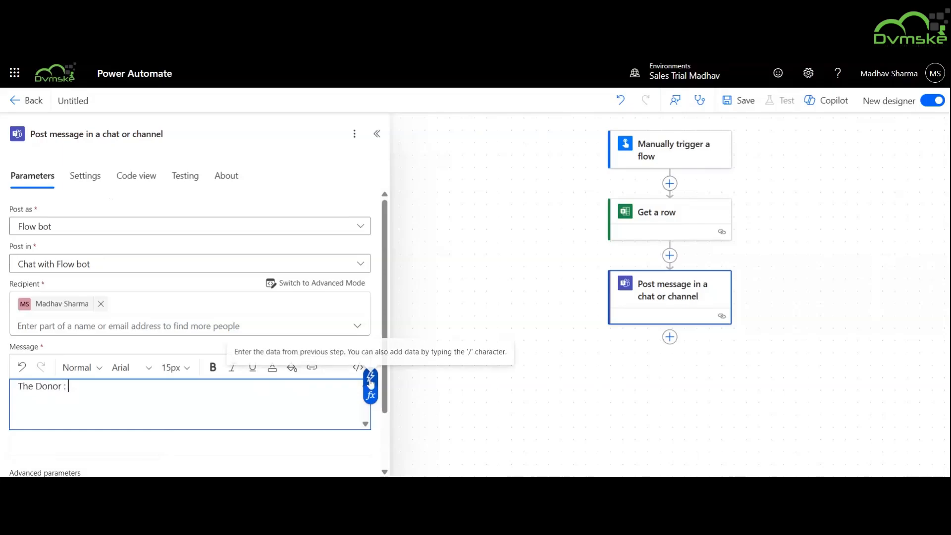
click(370, 381)
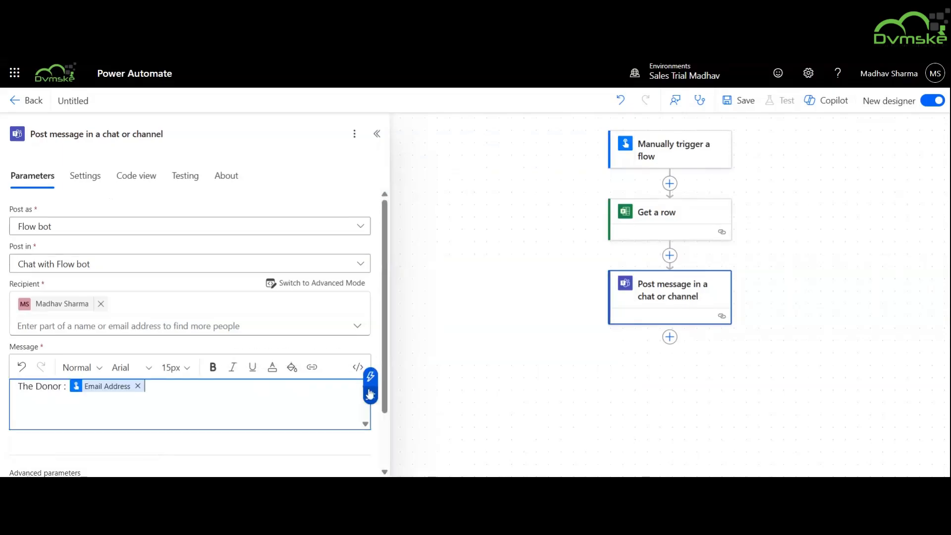
text(has the following information :)
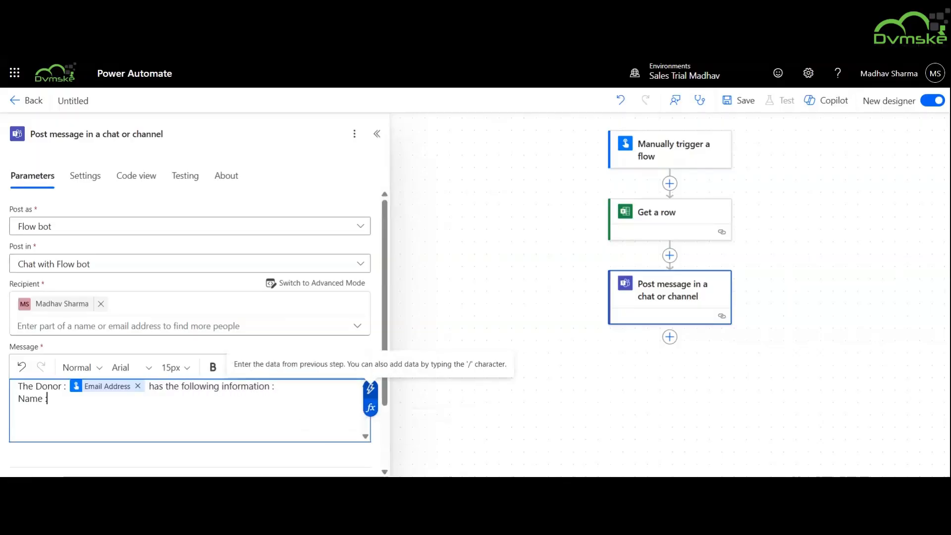
Step: Add Donor Type and Amount Donated Previously lines using the row's Donor Type and Amount values
text(Donor Type :)
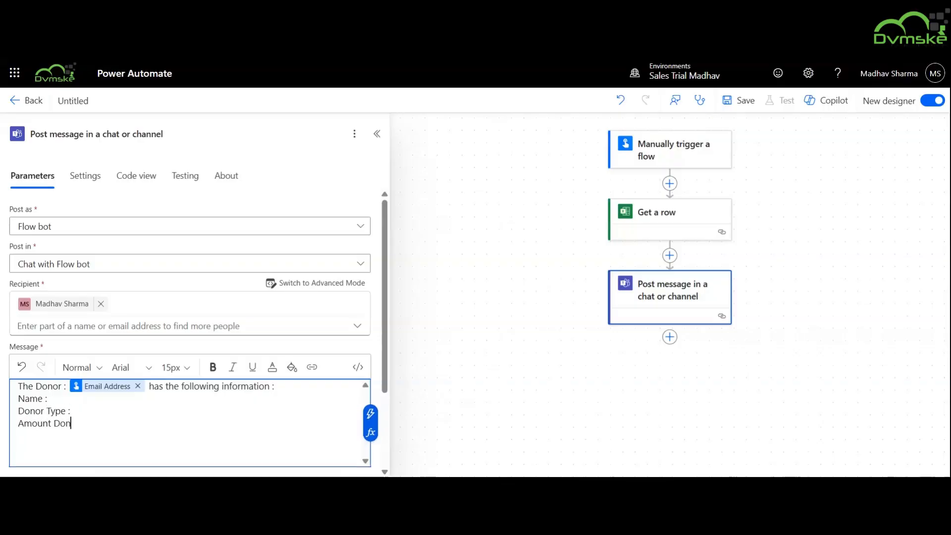
text(ated Previously :)
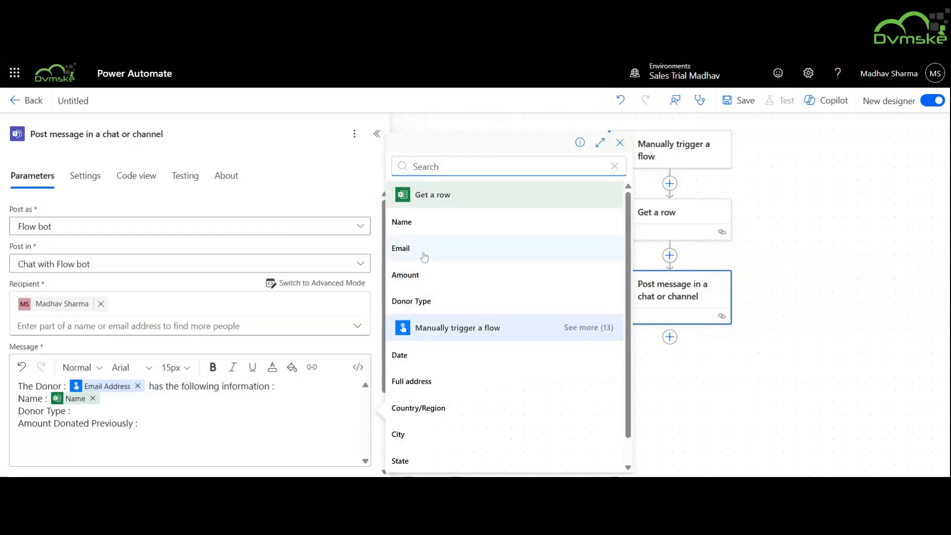
click(411, 301)
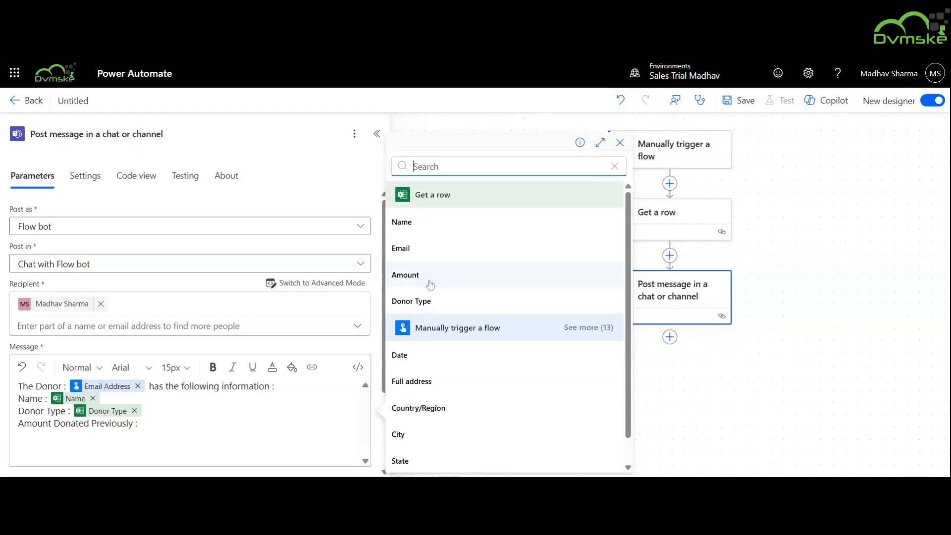
click(619, 142)
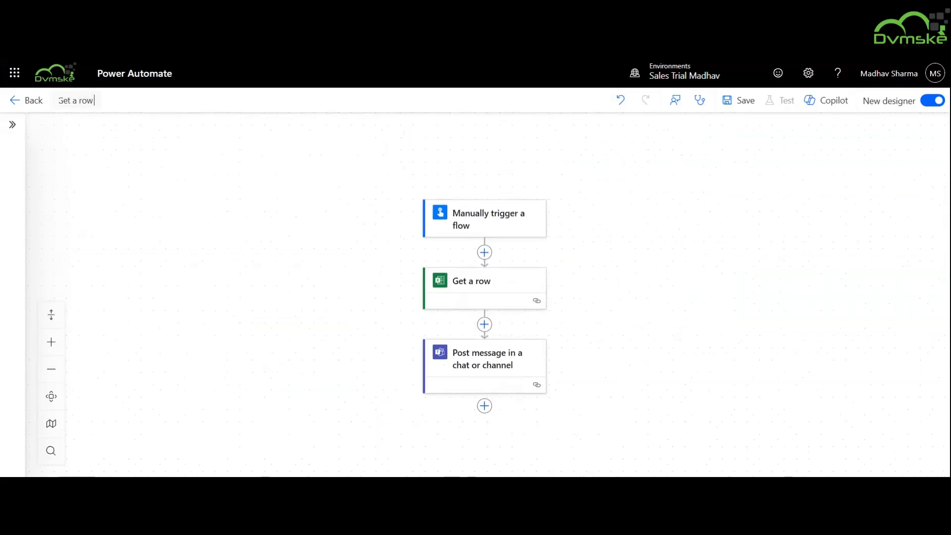
Step: Save the flow as Get a row from Excel and start a manual test run
click(738, 101)
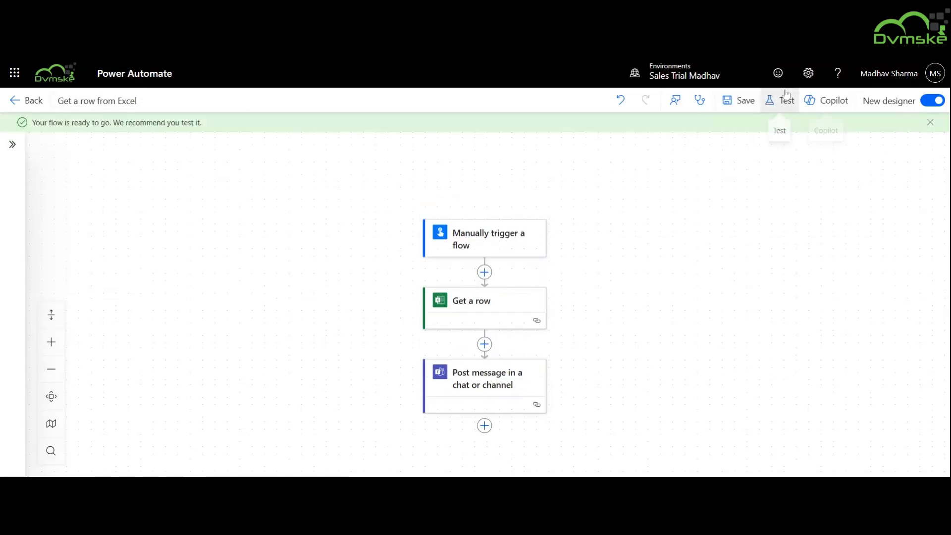
click(778, 100)
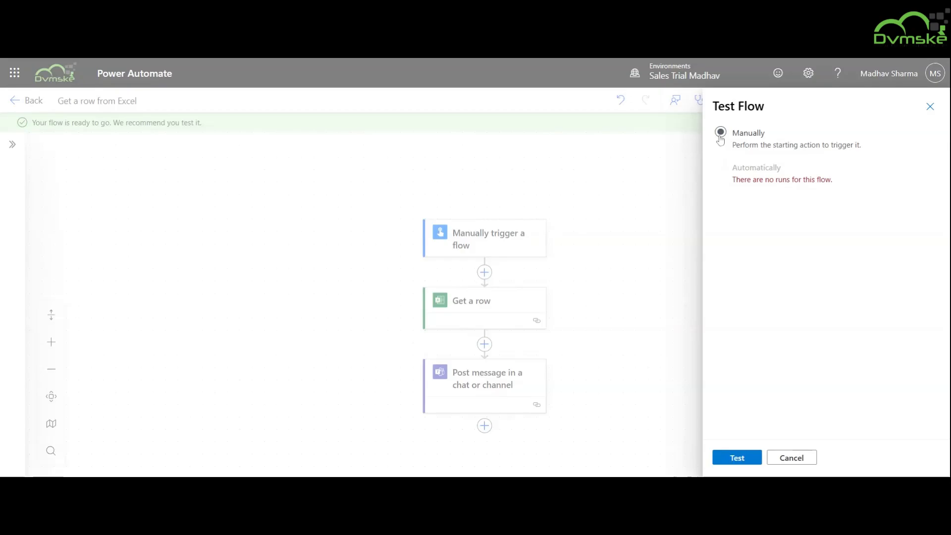
click(737, 458)
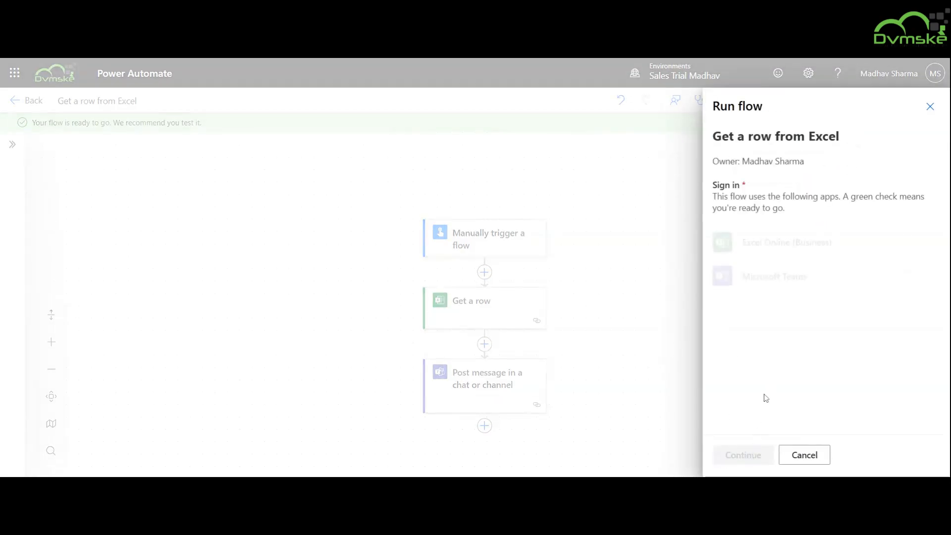
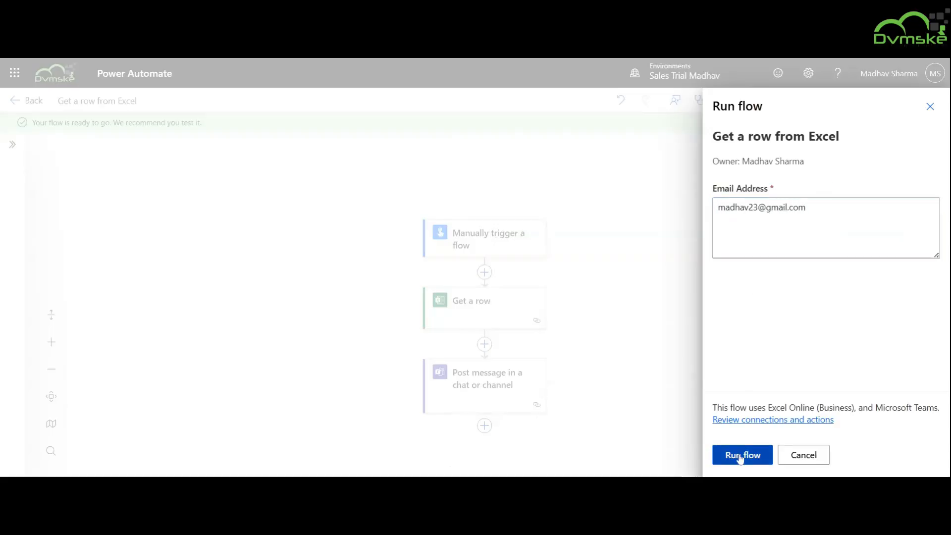
click(742, 454)
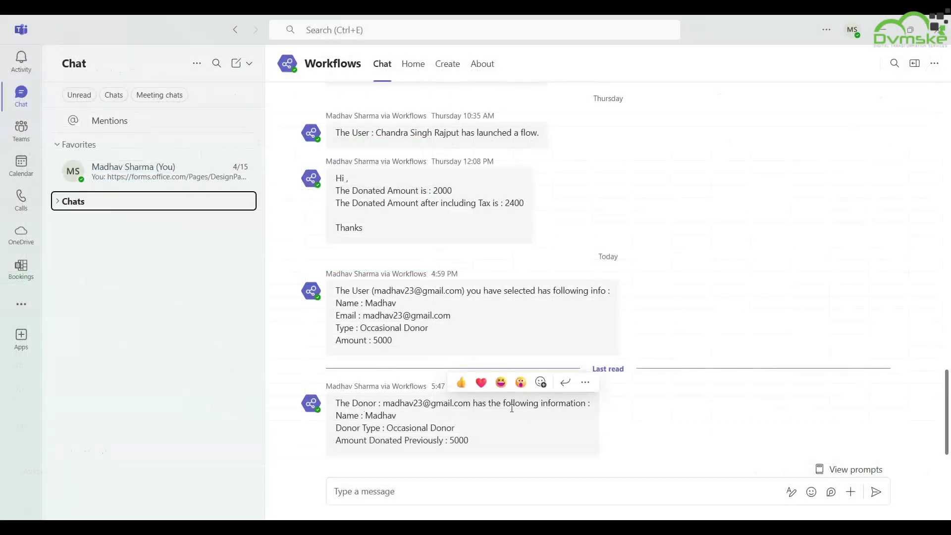
mouse_move(311, 438)
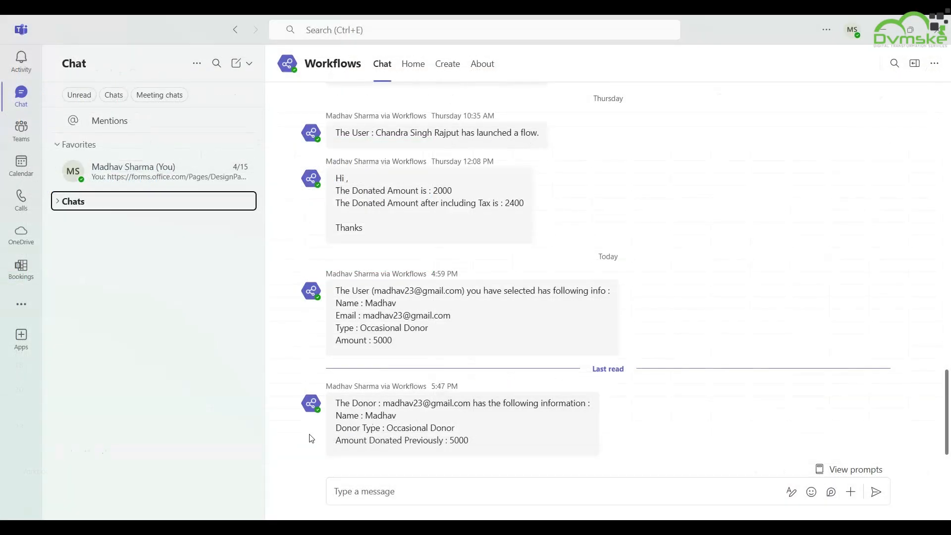